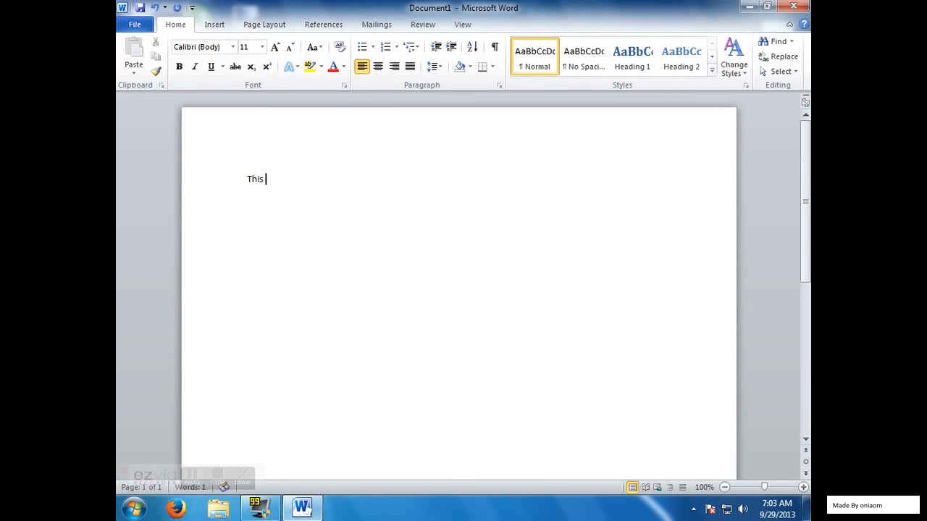
- Write 'This is going to be overlapped with something else by pressing the insert key.' and start a new line
text(is go)
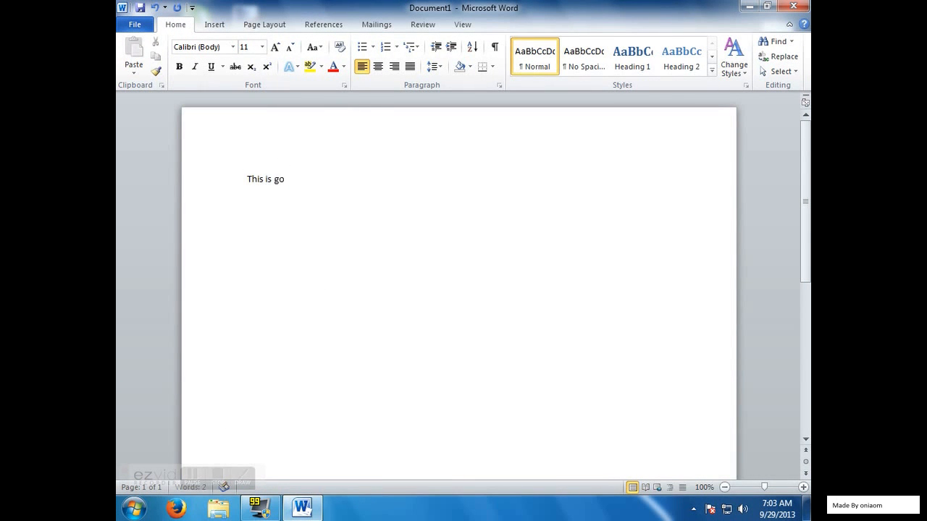
text(ing to be overlapped with)
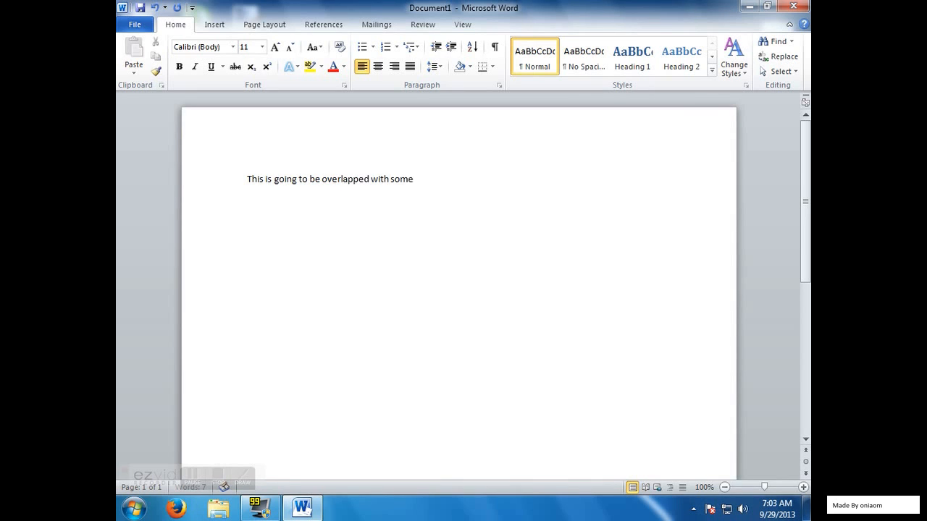
text(somethging el)
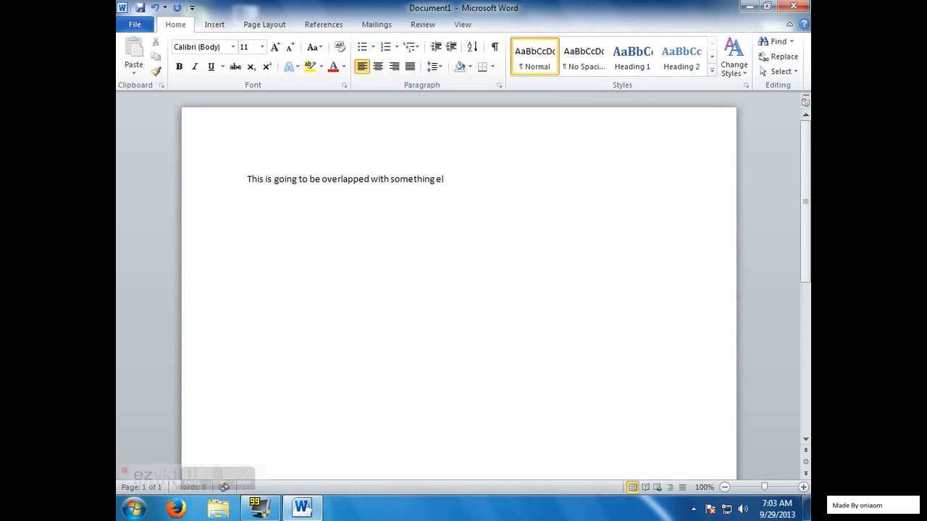
text(se by pressing)
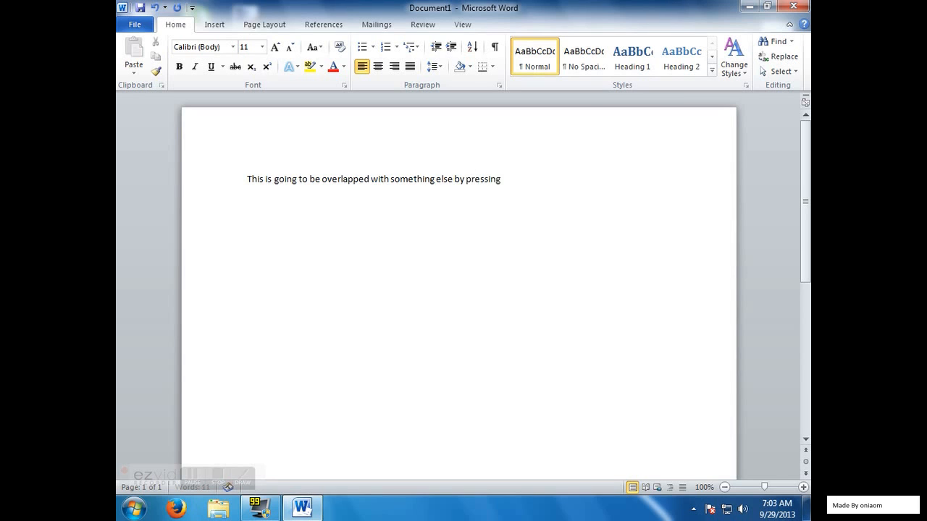
text(the insert key)
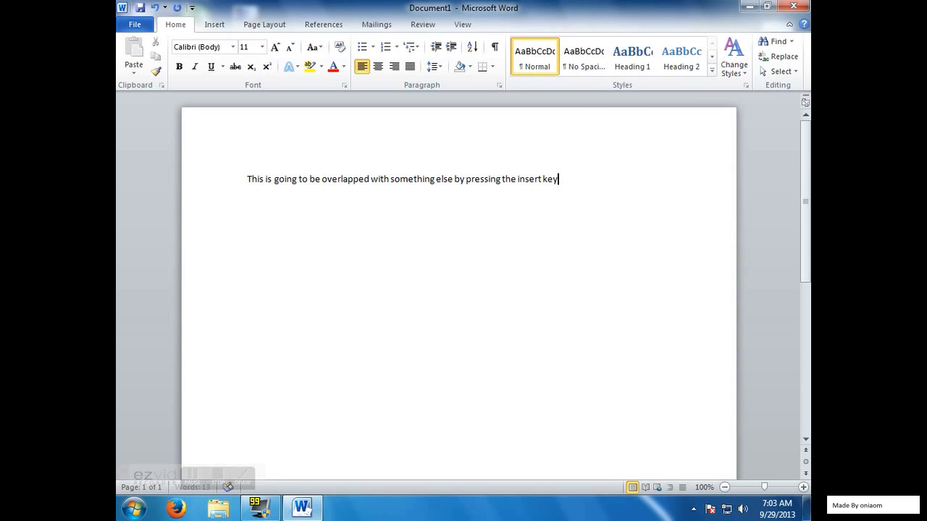
key(enter)
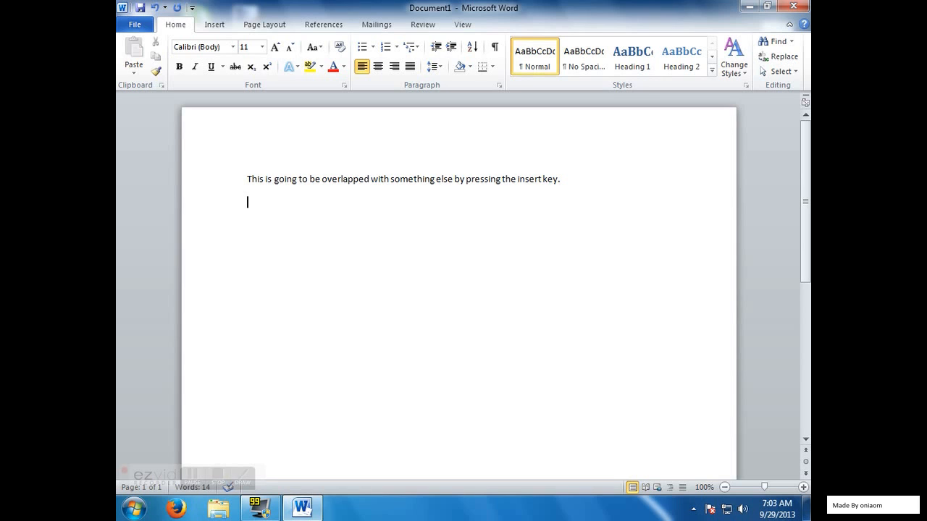
- Overtype from the sentence start so it reads that overlapping works when insert has been pressed
click(246, 180)
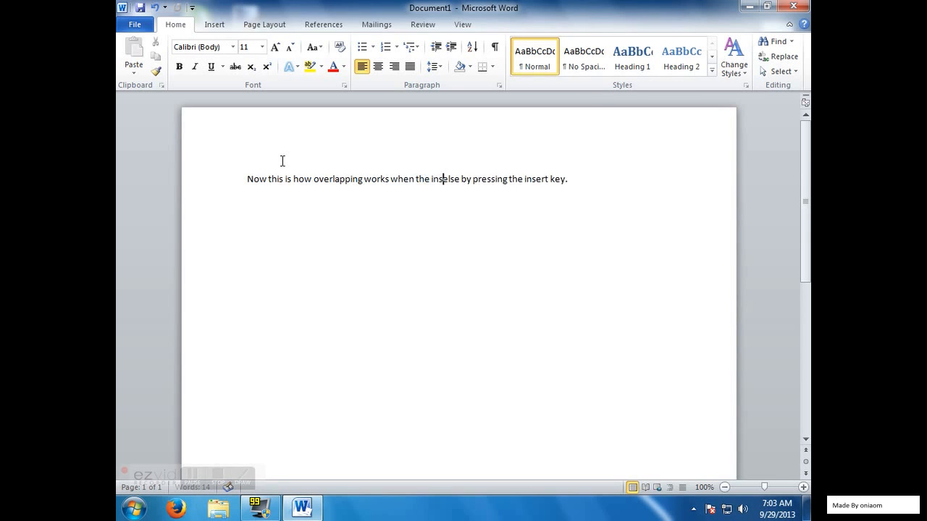
text(has)
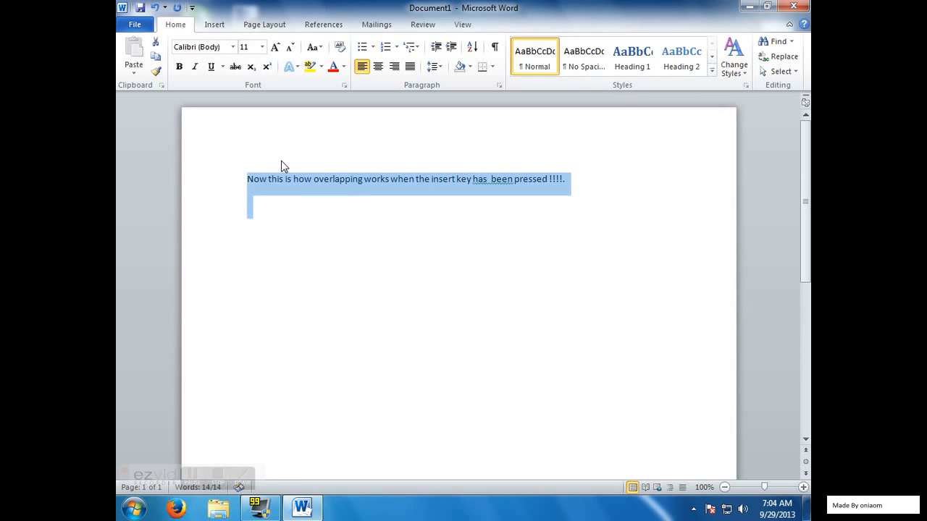
- Overtype the sentence opening with 'Now th', 'without' and random characters, then close Word
text(Now th)
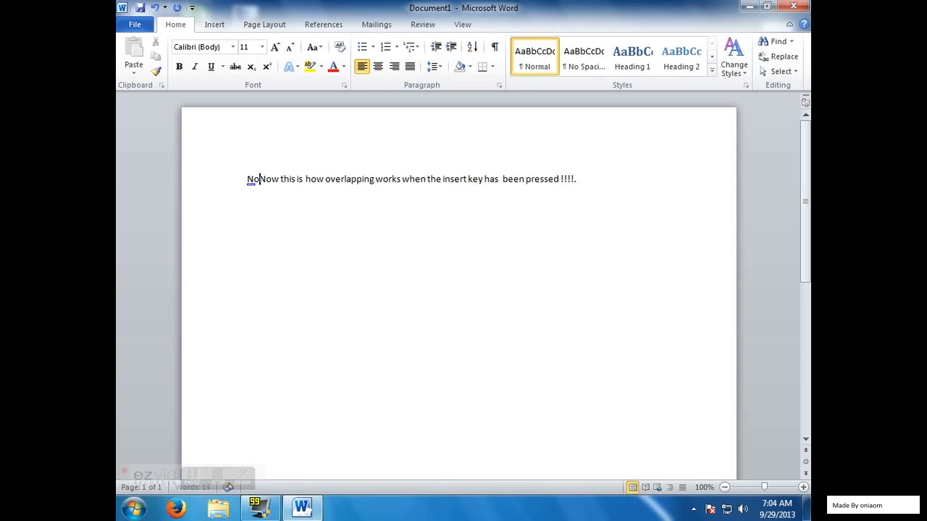
text(without)
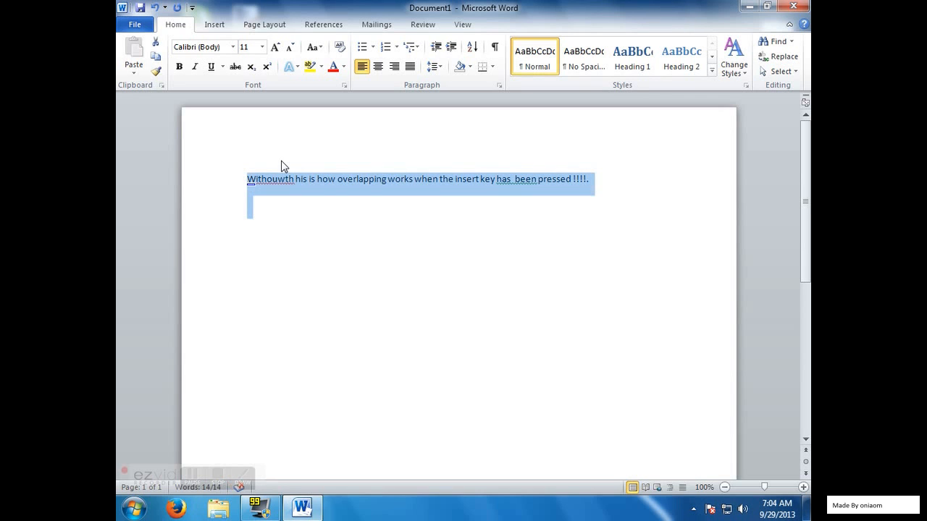
text(Yeajaksdjadkasl;dla')
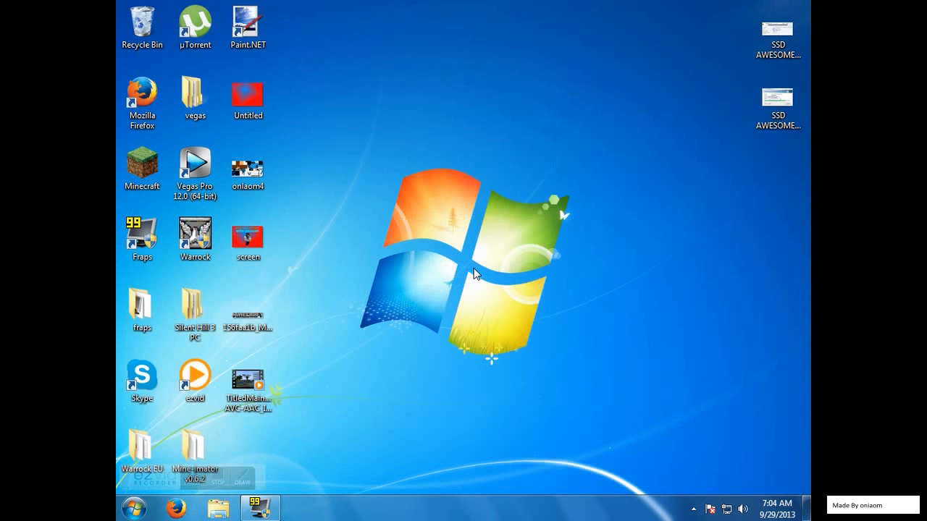
mouse_move(274, 466)
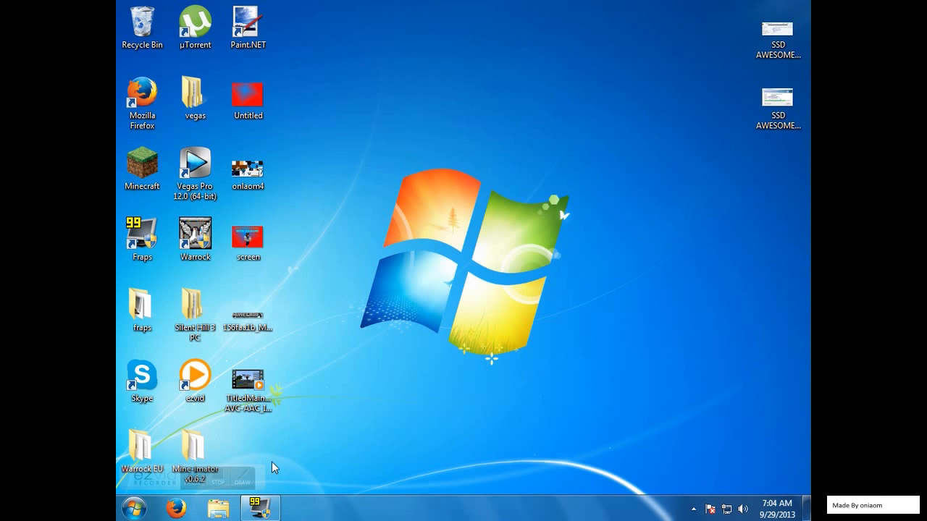
click(194, 456)
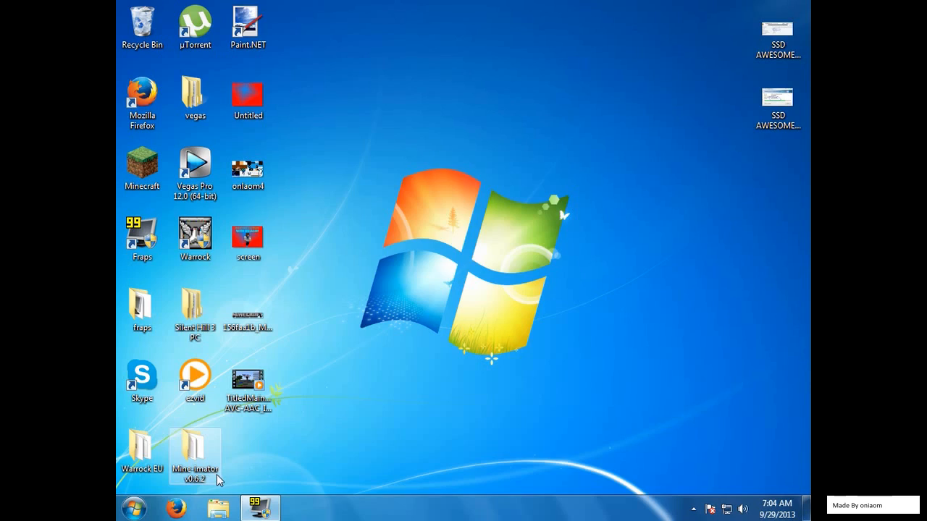